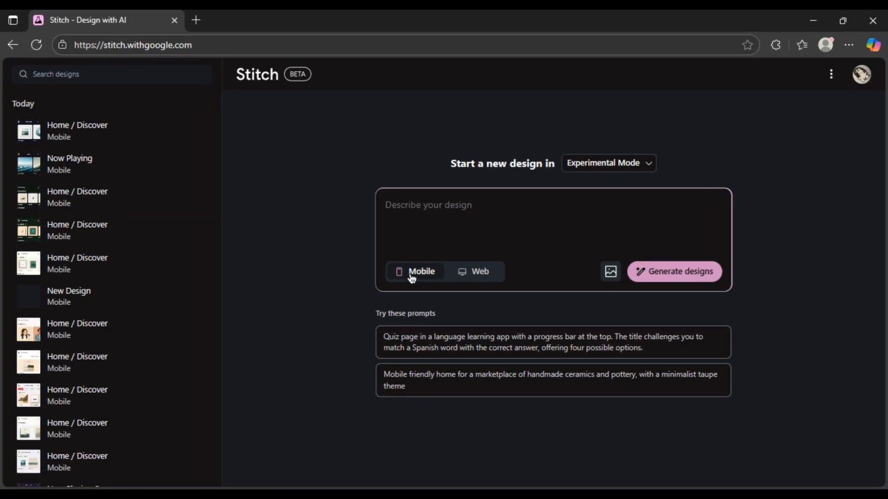
Choose Mobile as the target and switch the start page to Standard Mode.
click(480, 271)
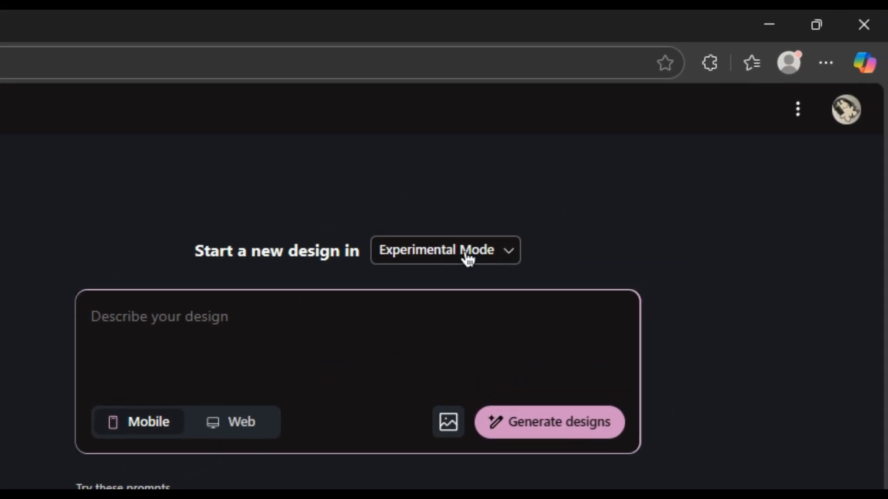
click(445, 250)
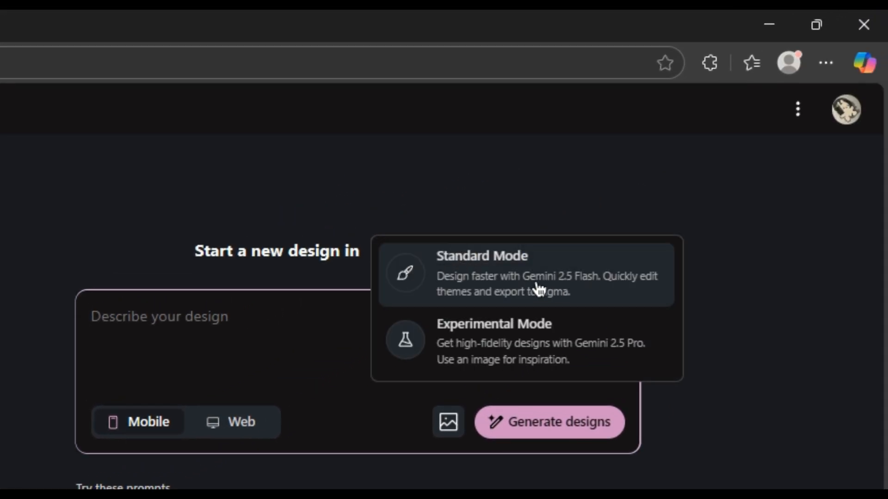
mouse_move(448, 281)
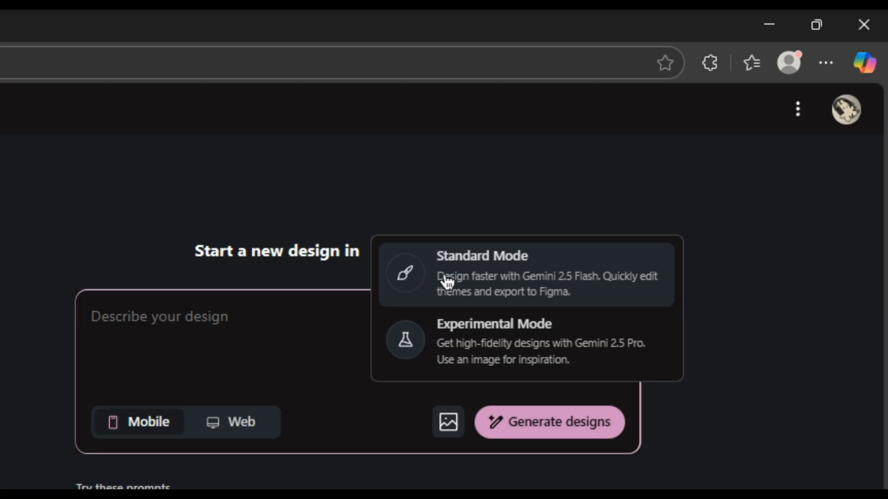
mouse_move(412, 286)
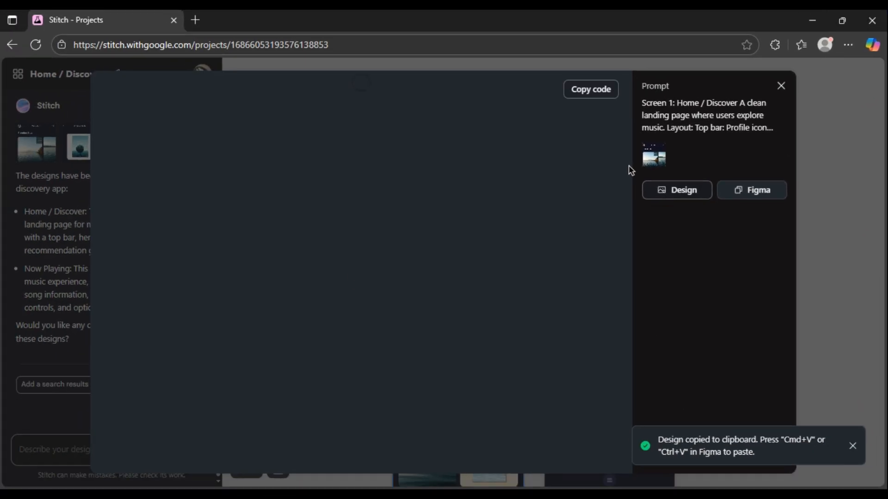
click(590, 89)
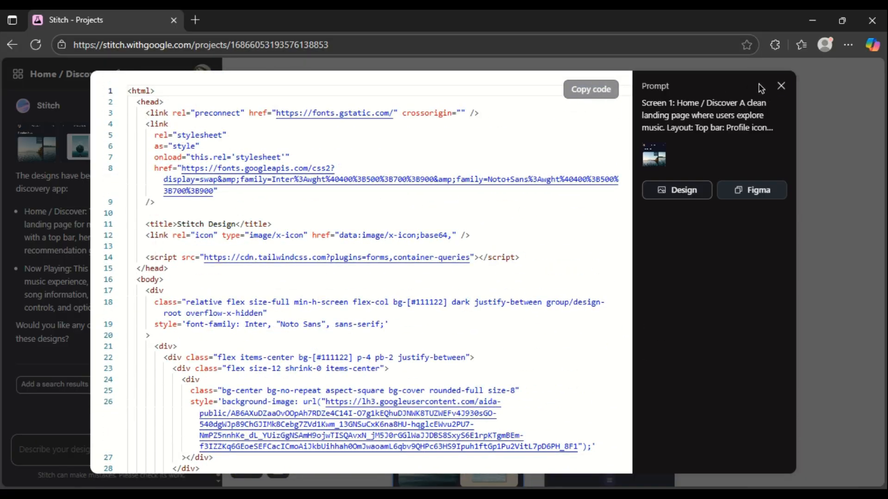
click(782, 85)
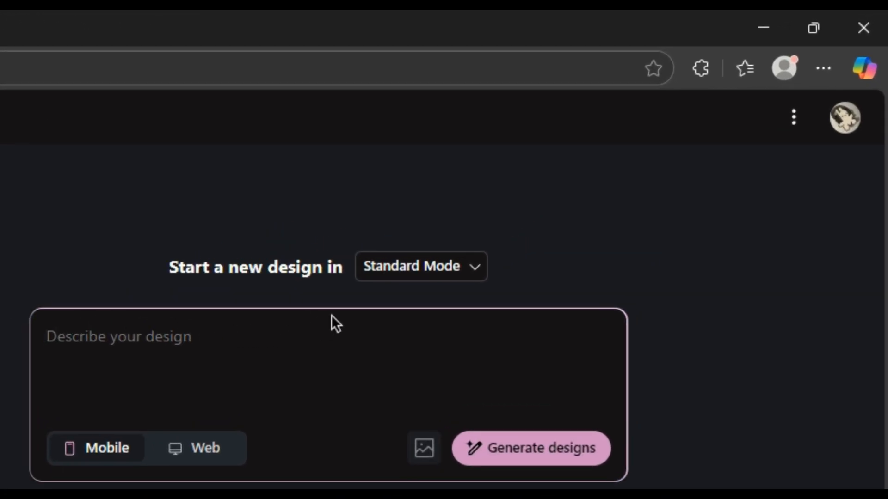
Reopen the design-mode list to choose Experimental Mode.
click(420, 267)
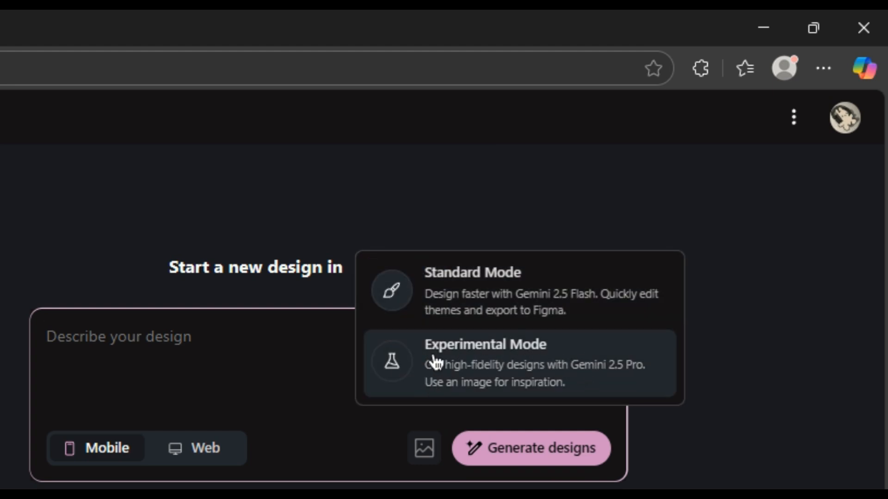
mouse_move(513, 363)
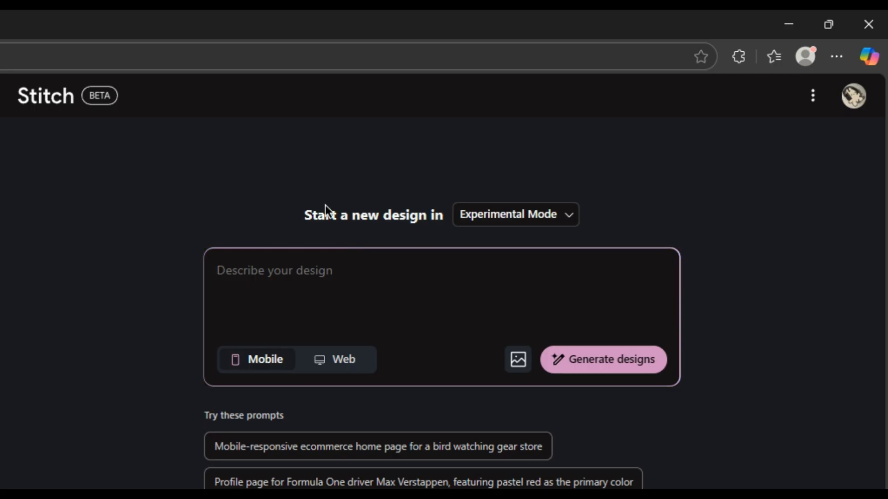
mouse_move(558, 220)
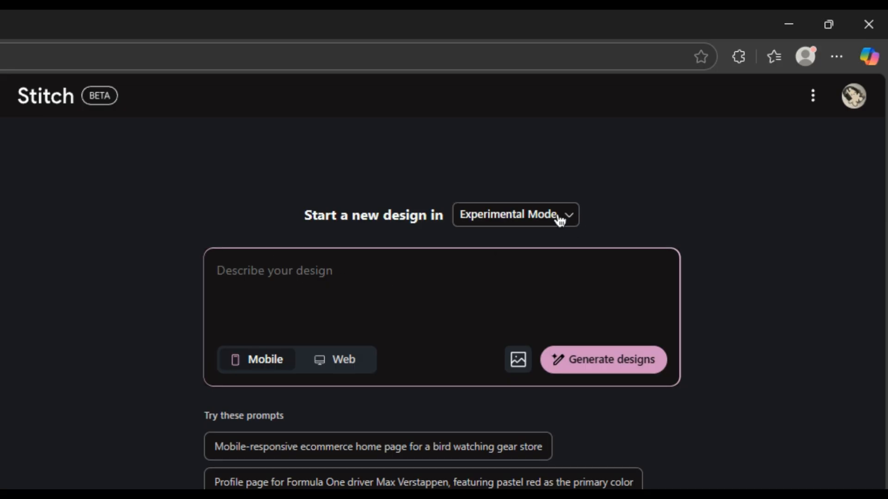
Open the music app project, view a screen's code, then close the code panel.
click(514, 214)
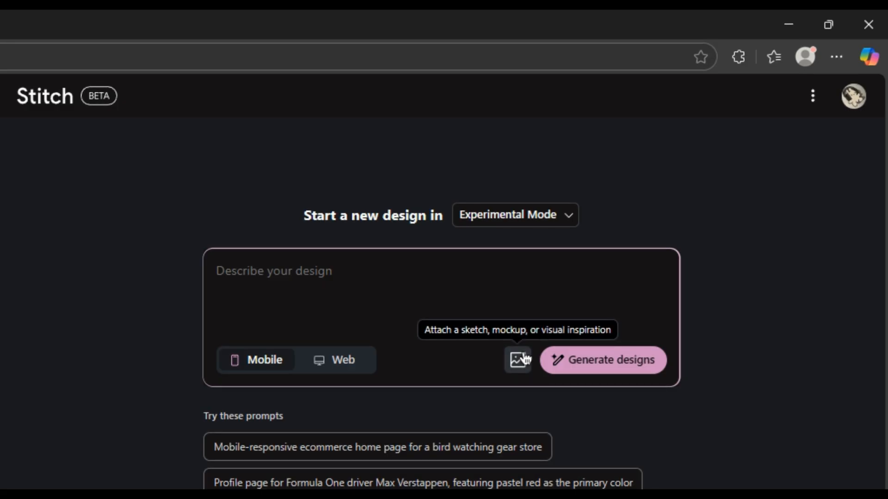
mouse_move(368, 302)
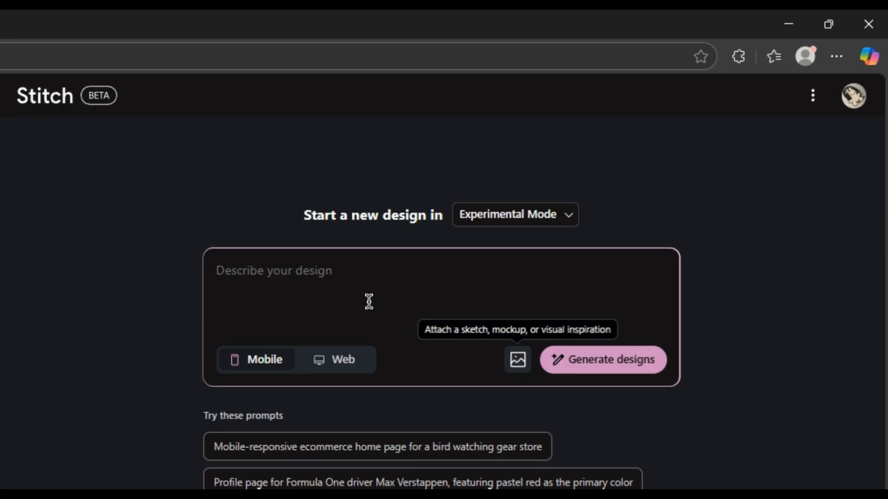
click(602, 360)
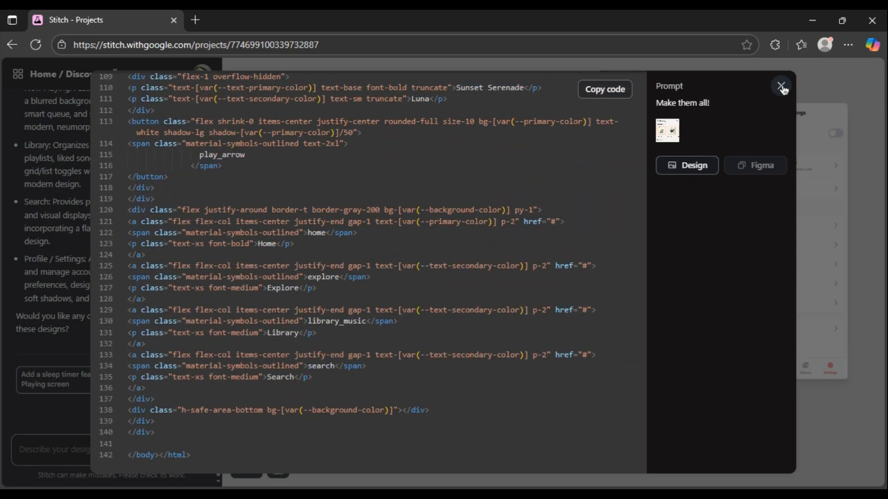
click(782, 86)
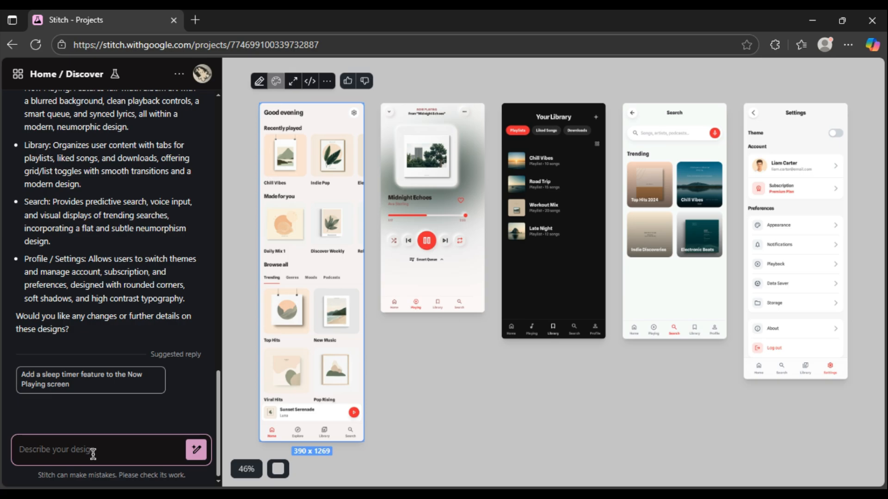
Send the chat request 'Add a pricing screen' for the music app design.
text(Add a pr)
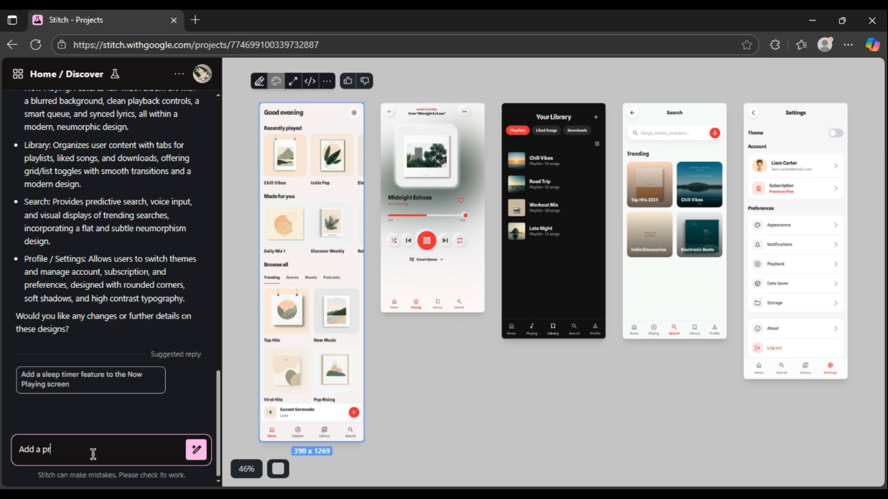
text(icing screen)
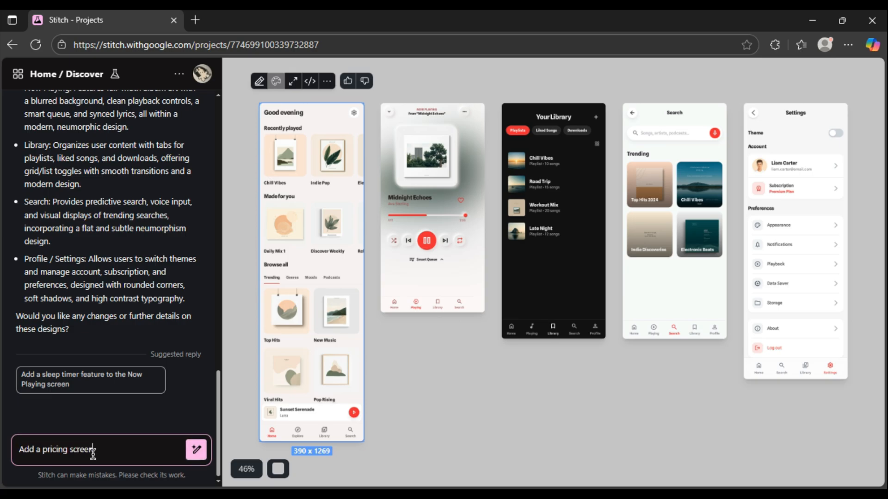
click(196, 449)
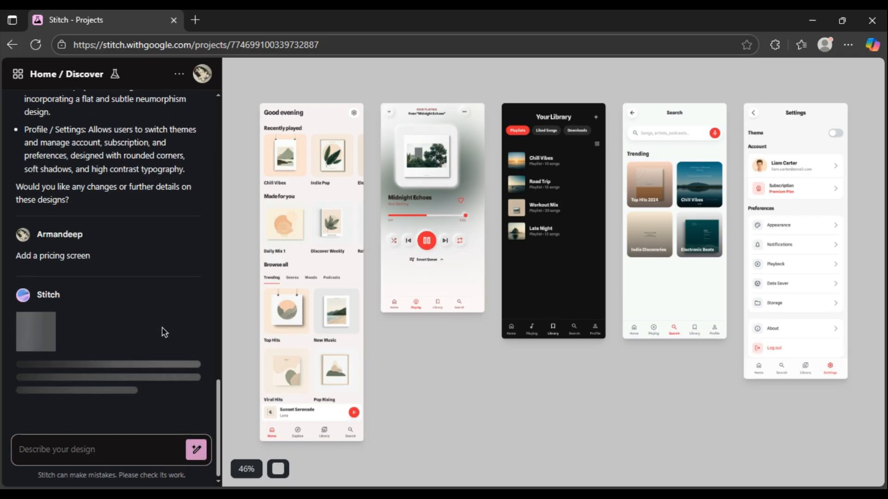